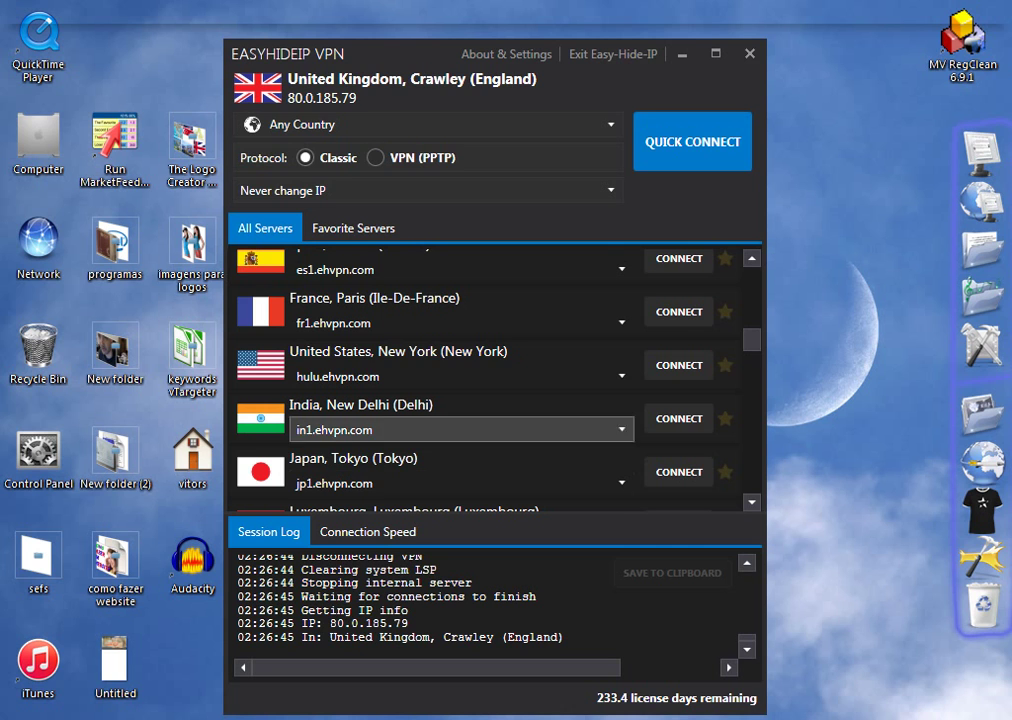
# Scroll through the All Servers list and bring up the Any Country list of locations
pyautogui.scroll(3)
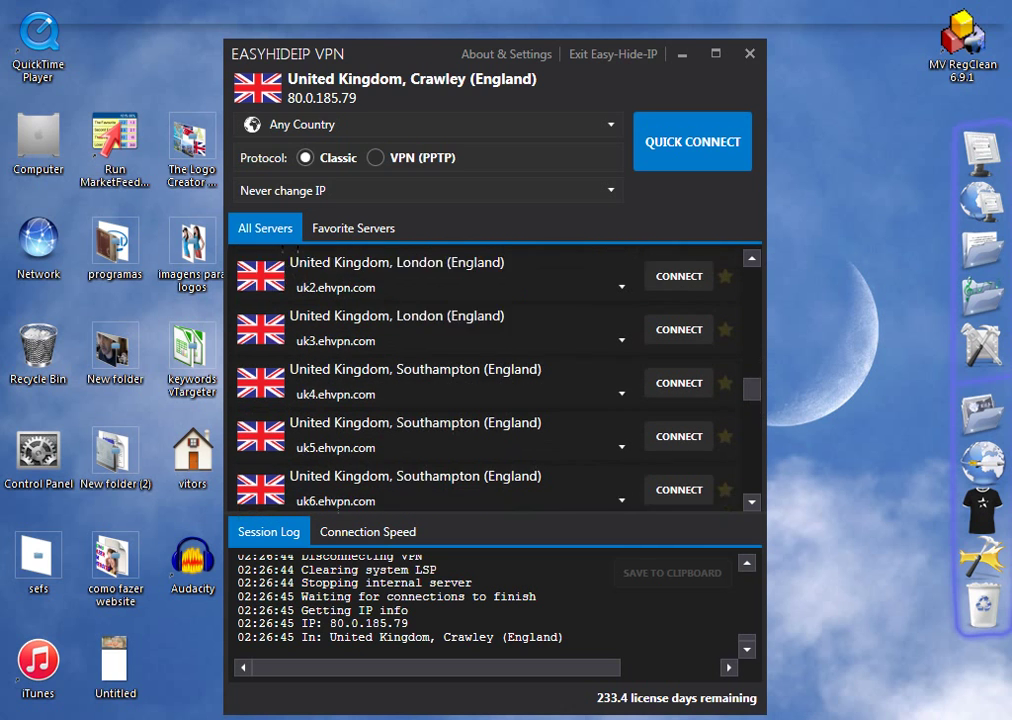
pyautogui.scroll(-3)
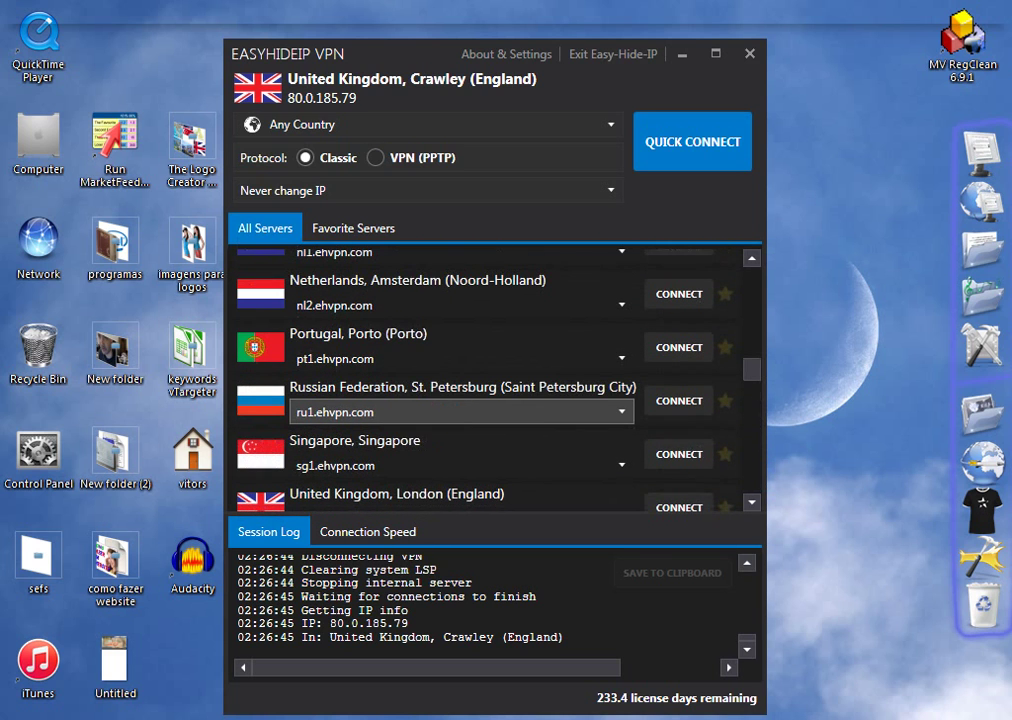
pyautogui.scroll(3)
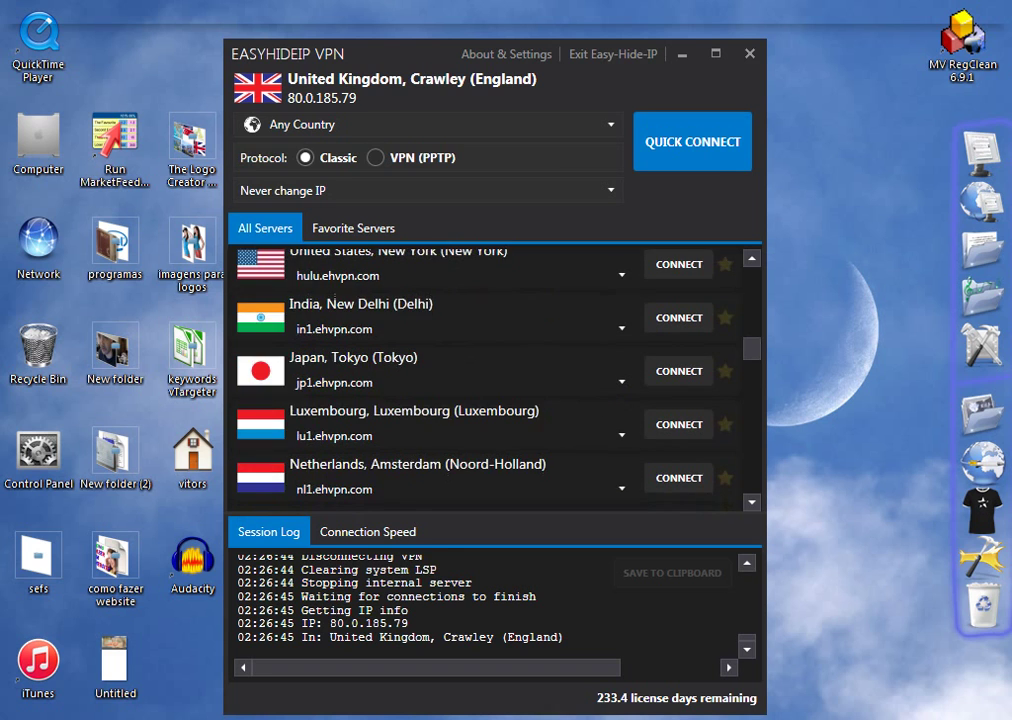
pyautogui.scroll(3)
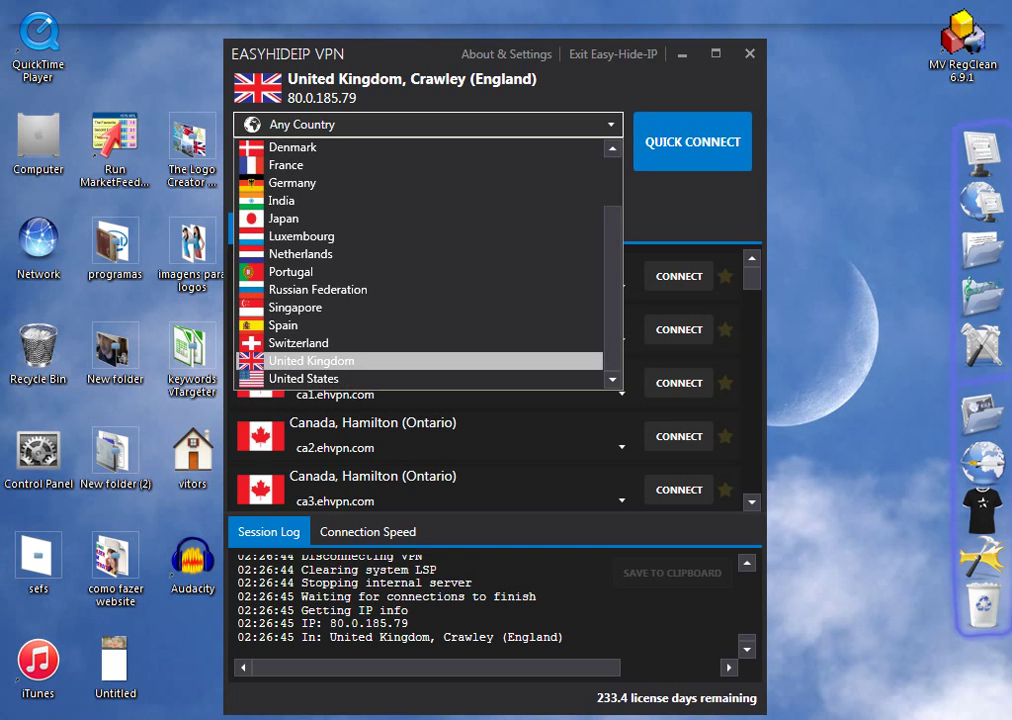
# Choose United States as the server country and show the IP-change interval choices
pyautogui.click(304, 378)
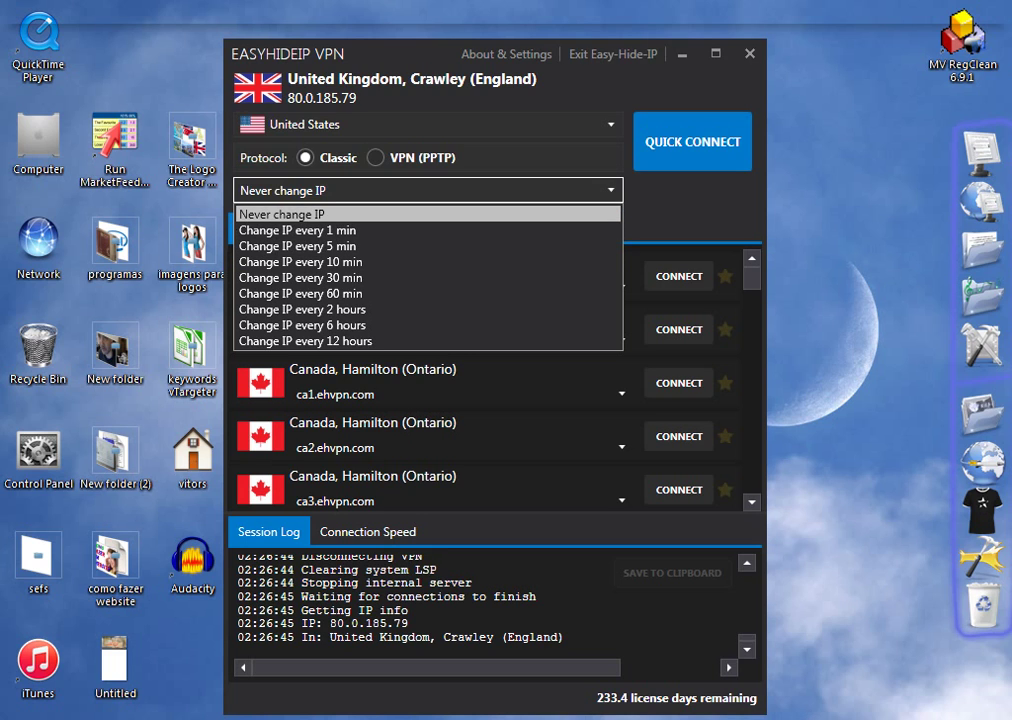
# Keep 'Never change IP' and Quick Connect to a United States server, then view easy-hide-ip.com
pyautogui.click(282, 214)
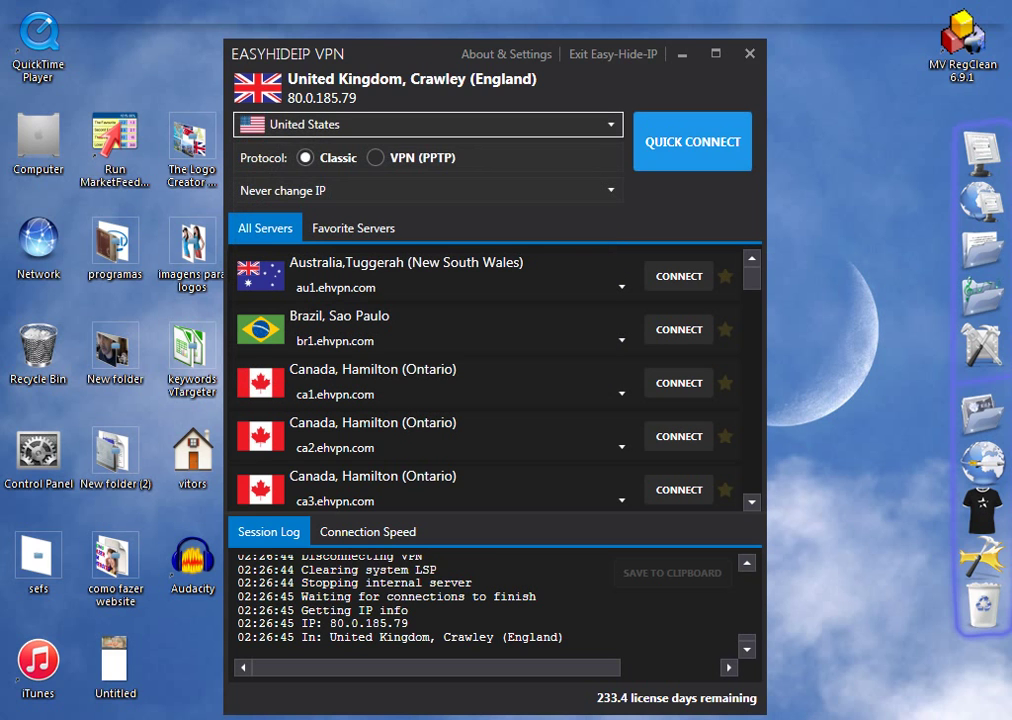
pyautogui.click(692, 140)
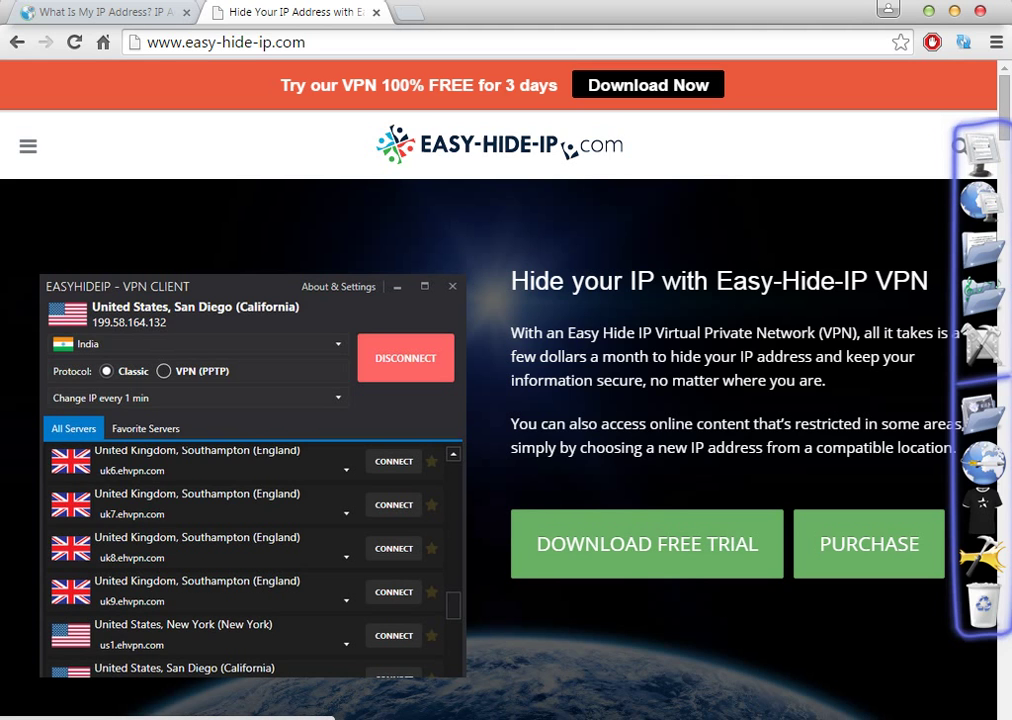
# Confirm the Pompano Beach, Florida connection and show the change-IP interval choices
pyautogui.scroll(-3)
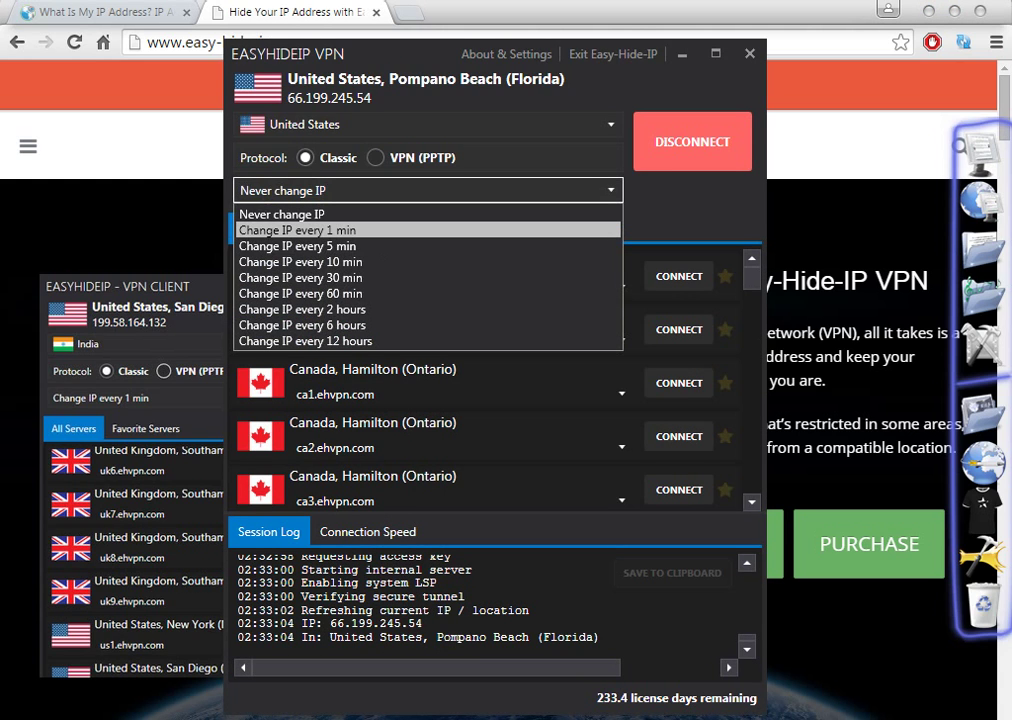
# Set the IP to change every 5 minutes, switching to San Diego, and return to the website
pyautogui.click(296, 230)
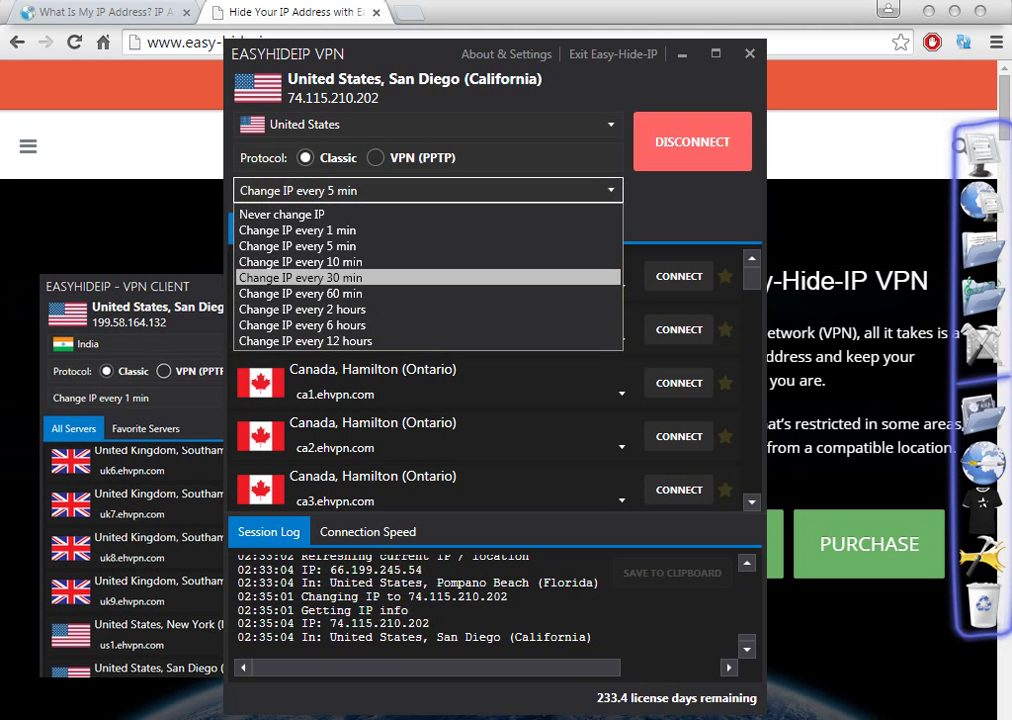
pyautogui.click(300, 276)
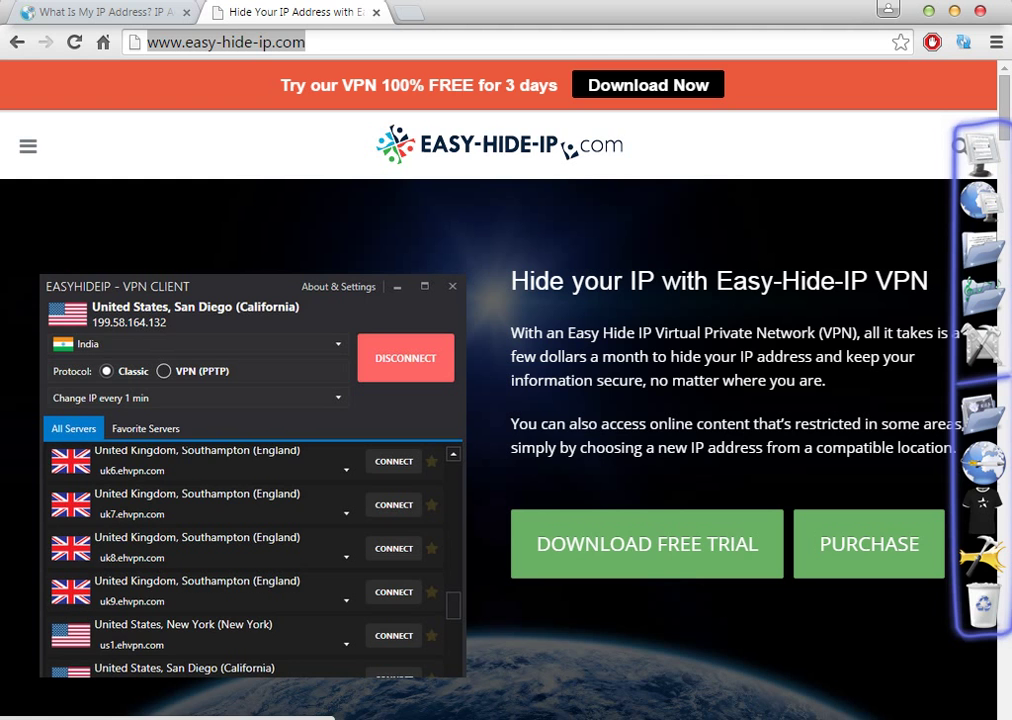
# Scroll past Our Locations to the pricing tables showing $4.95 monthly and $29.95 yearly
pyautogui.scroll(-3)
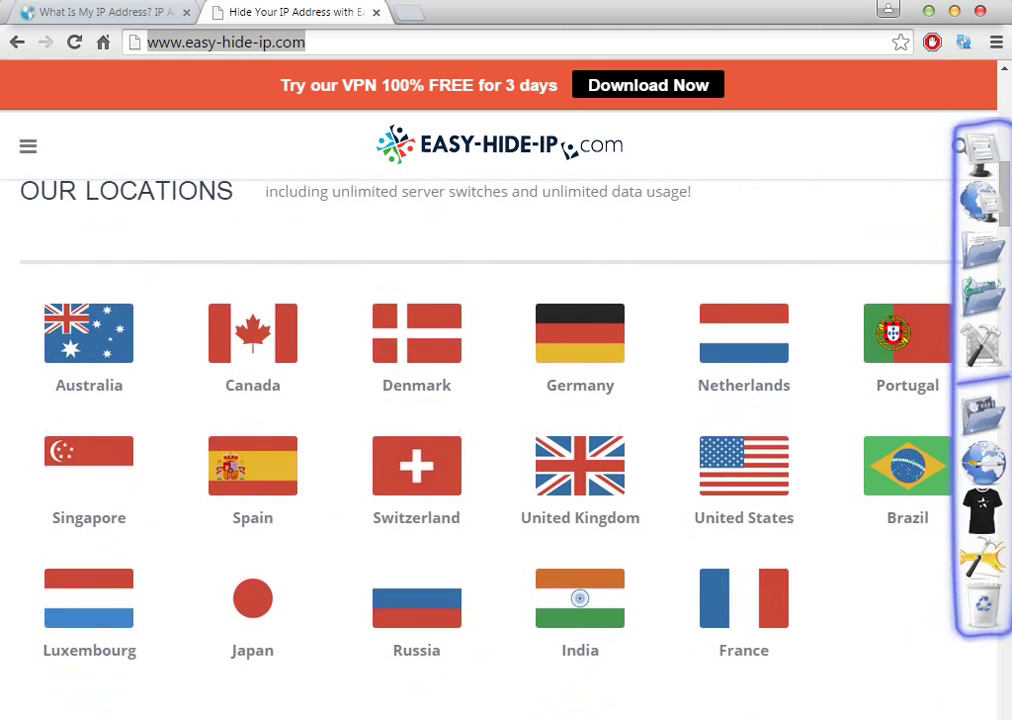
pyautogui.scroll(-3)
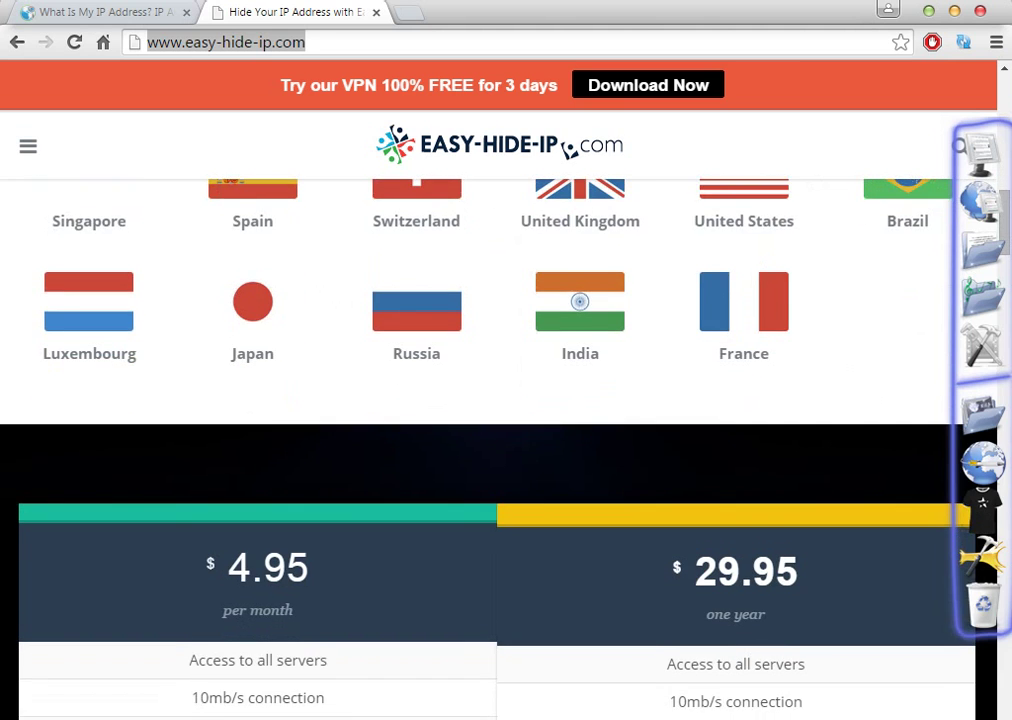
pyautogui.scroll(-3)
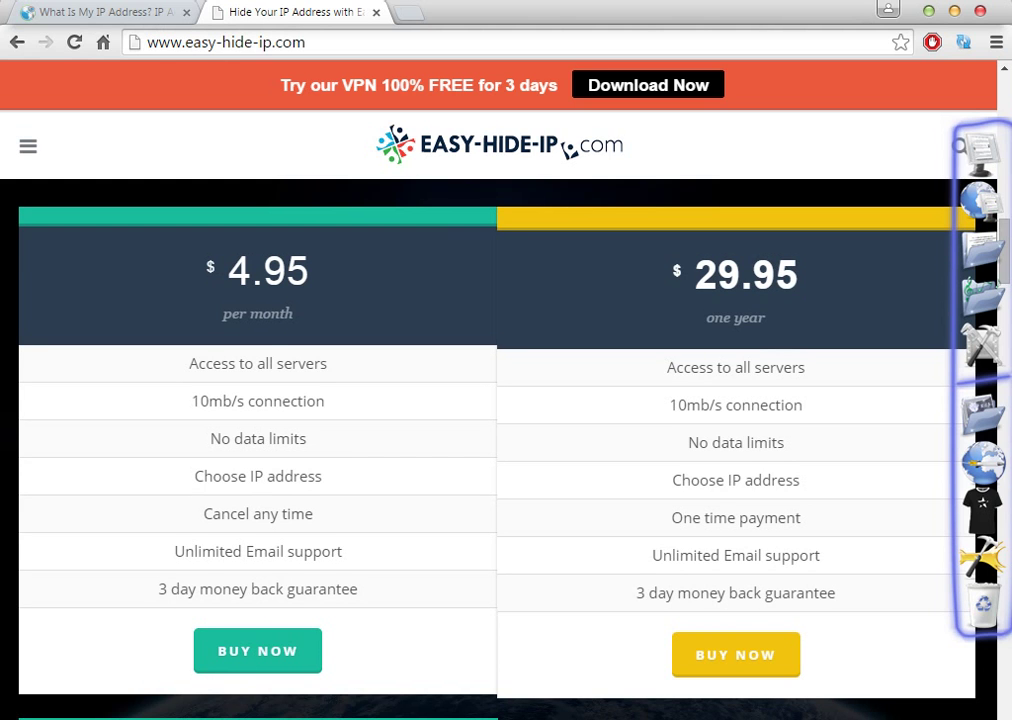
pyautogui.scroll(-3)
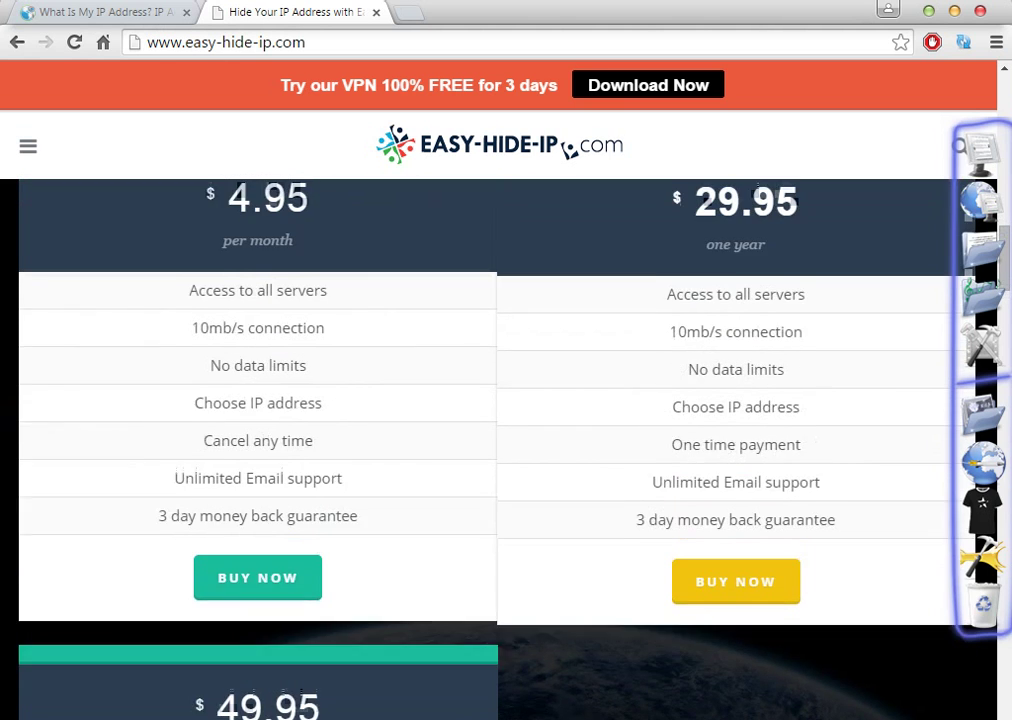
pyautogui.scroll(3)
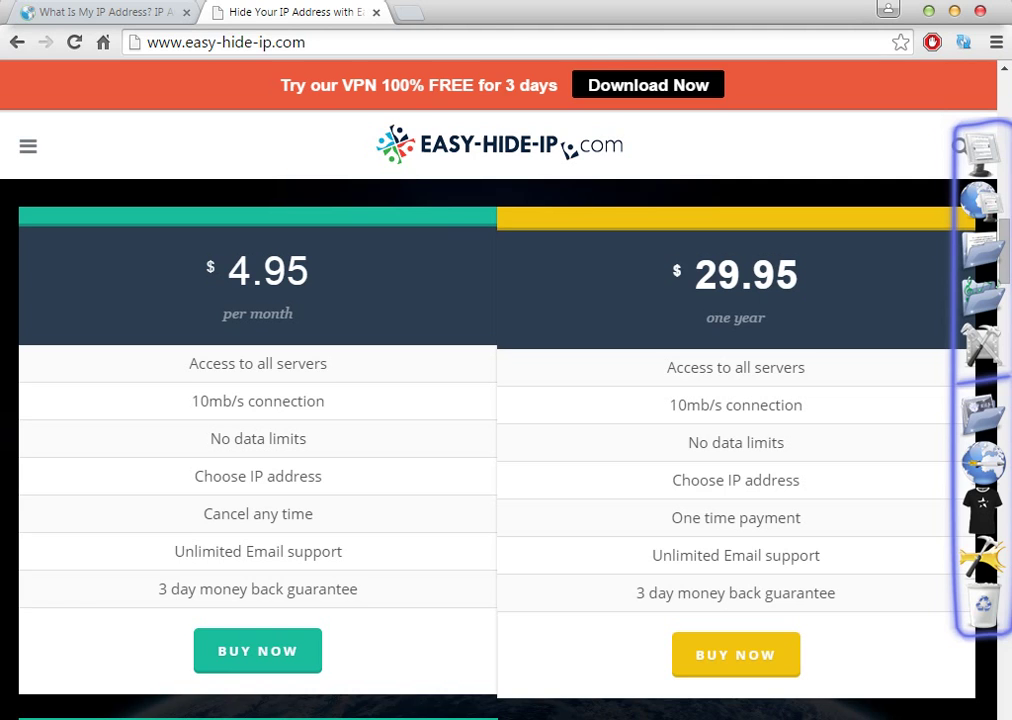
pyautogui.doubleClick(744, 276)
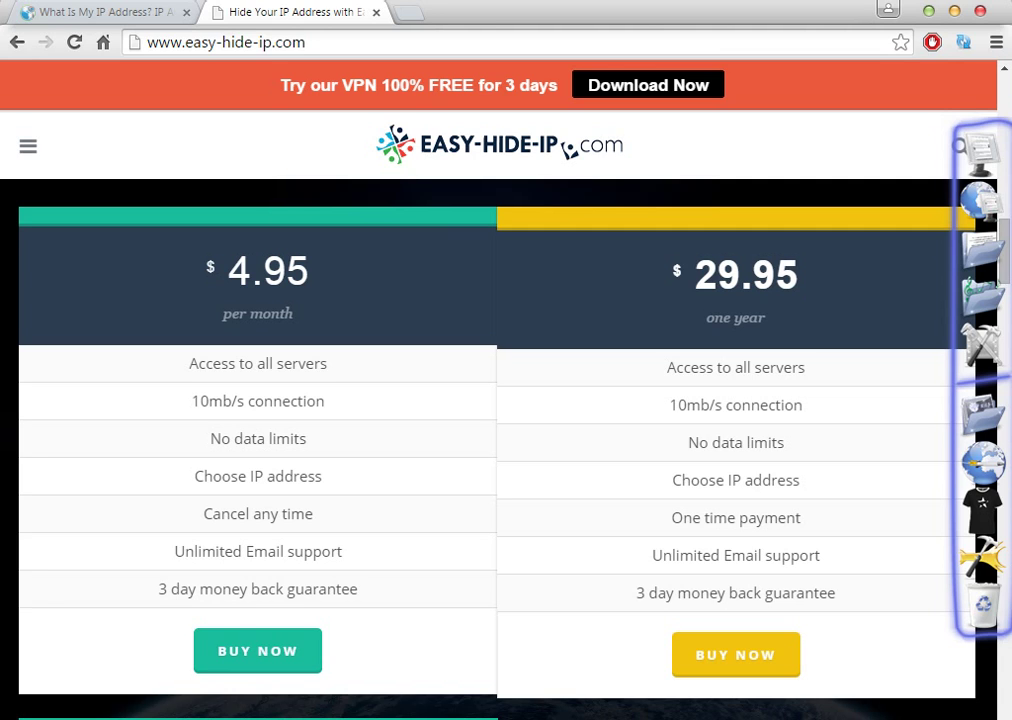
# View the $49.95 two-year plan, then scroll back to the top hero section of the page
pyautogui.scroll(-3)
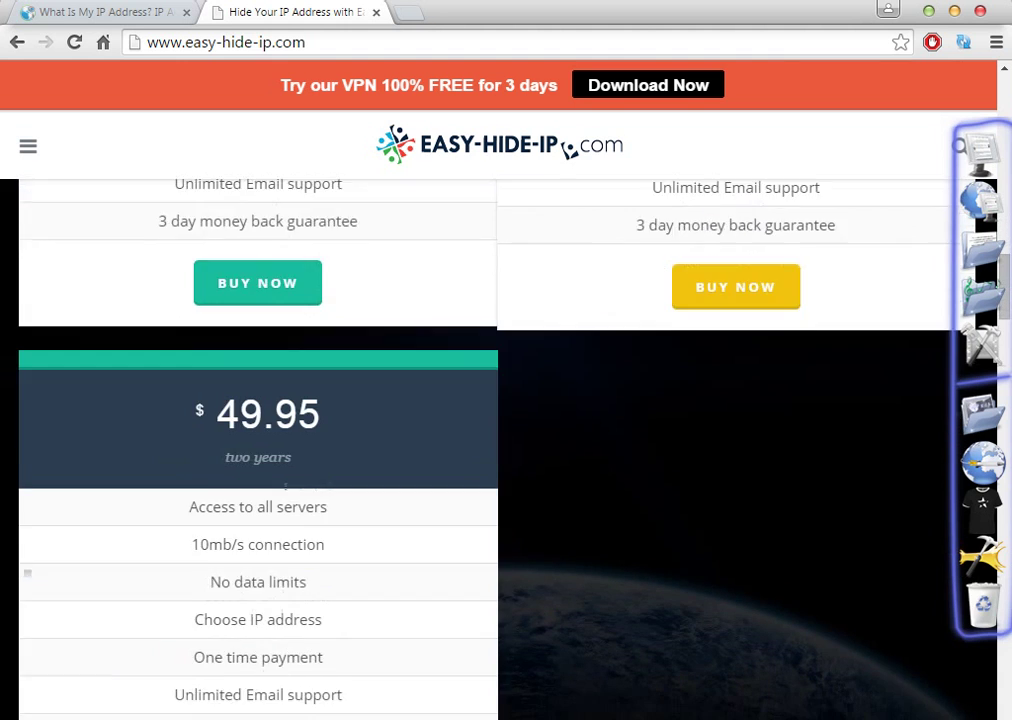
pyautogui.scroll(3)
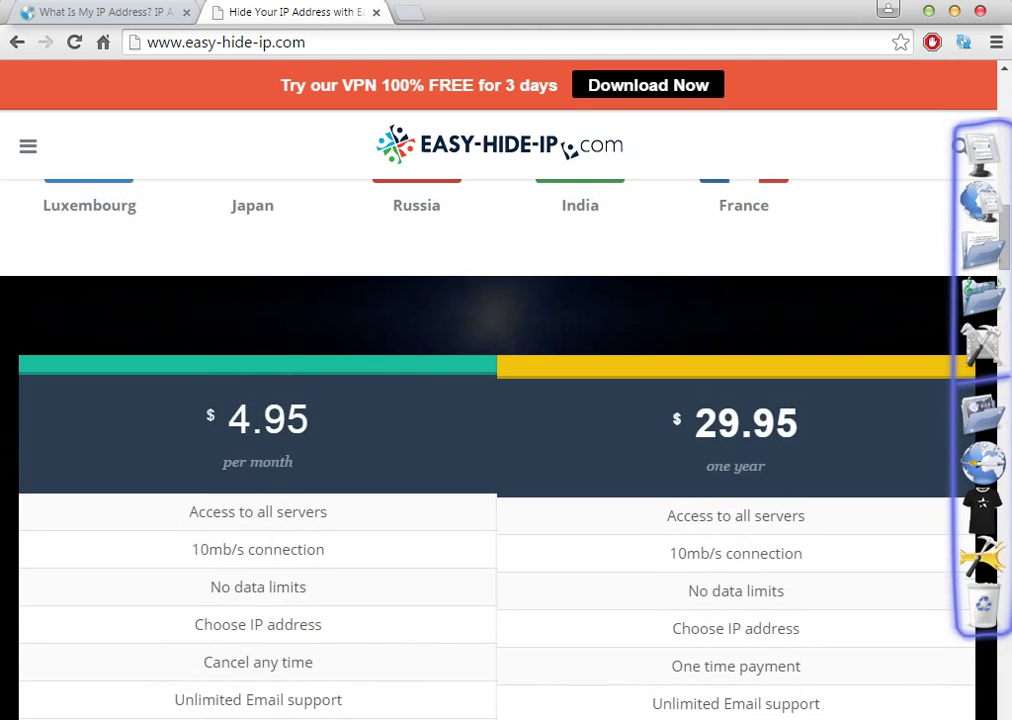
pyautogui.scroll(-3)
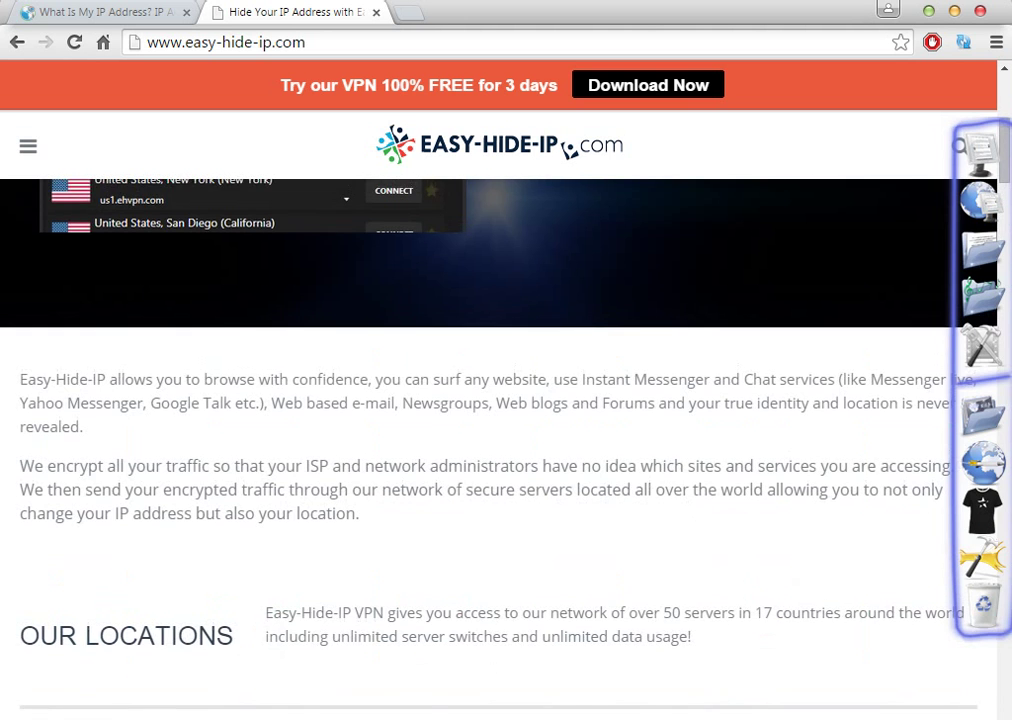
pyautogui.scroll(3)
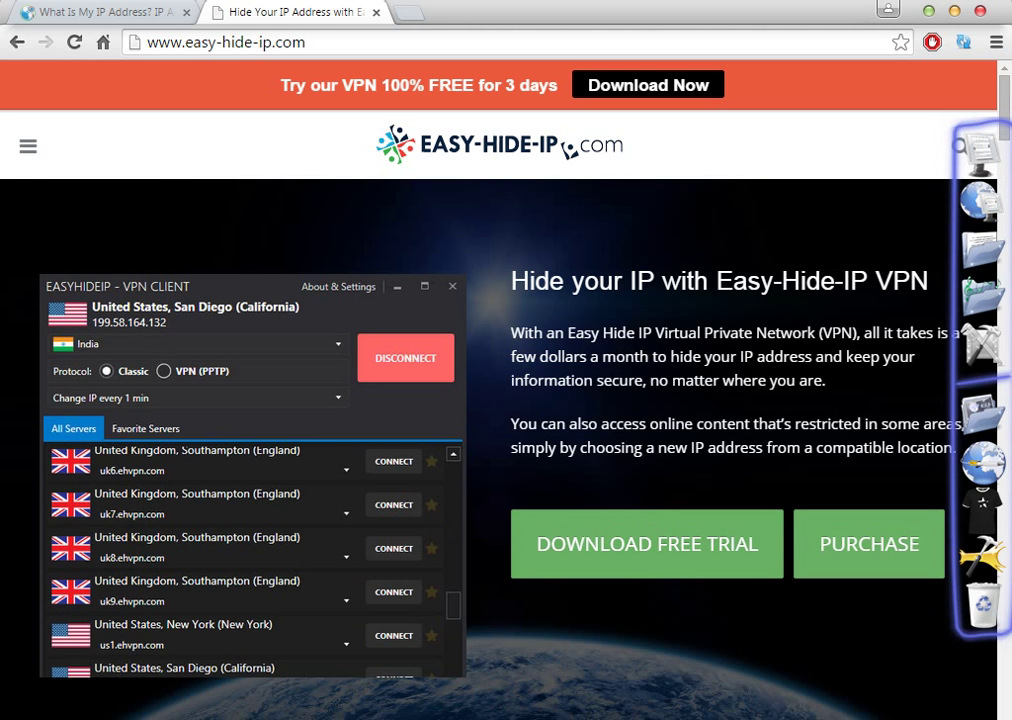